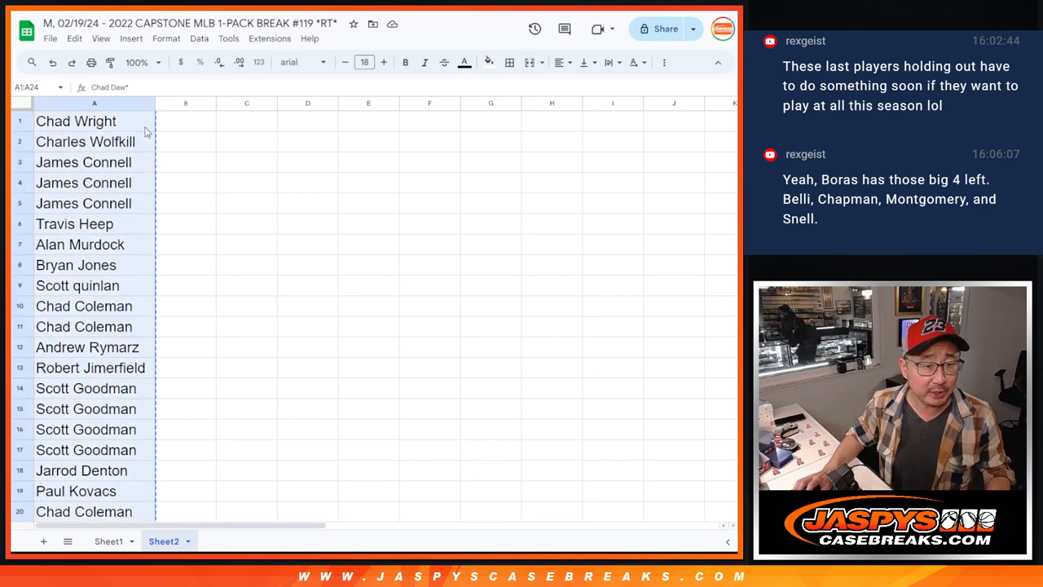
# Randomize the 24 pasted names in List Randomizer, re-rolling with Again! several times
pyautogui.scroll(-3)
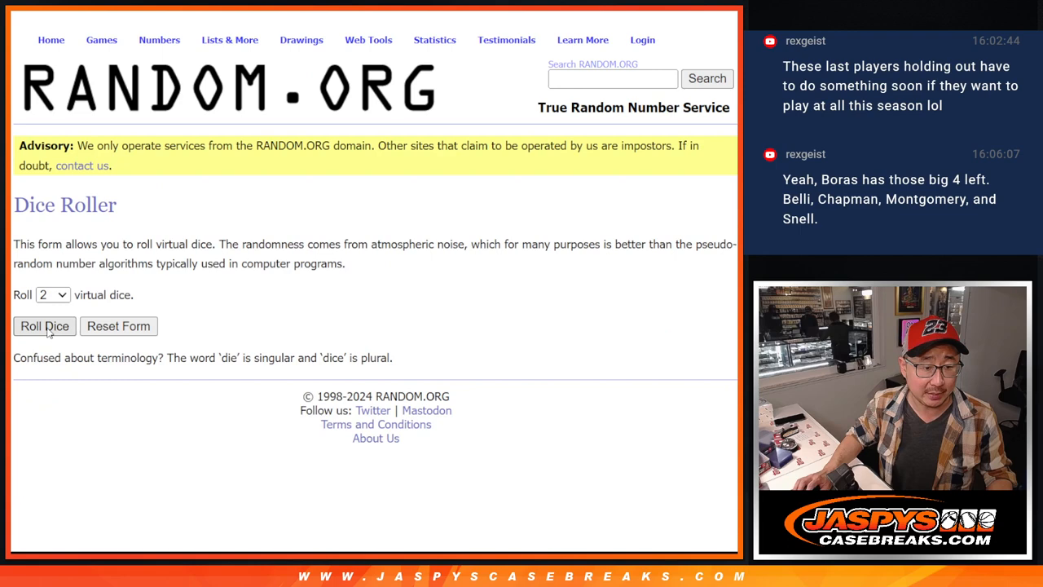
pyautogui.click(44, 326)
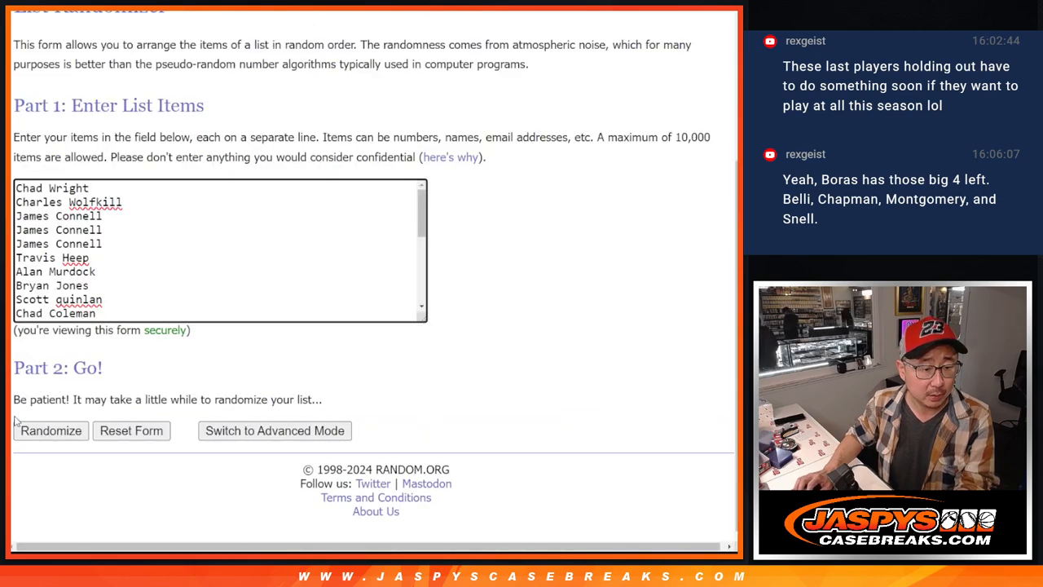
pyautogui.click(49, 430)
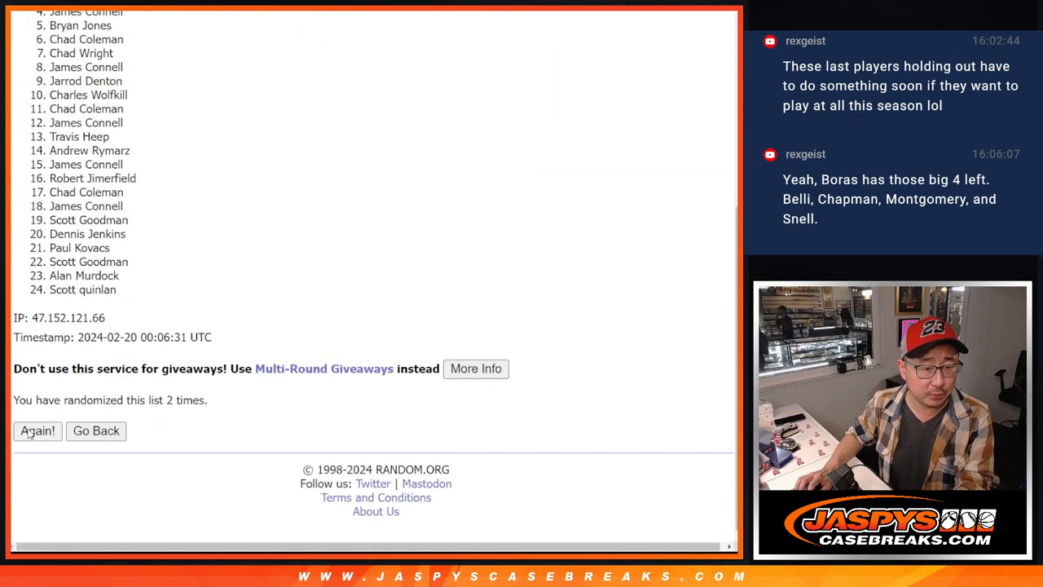
pyautogui.click(36, 430)
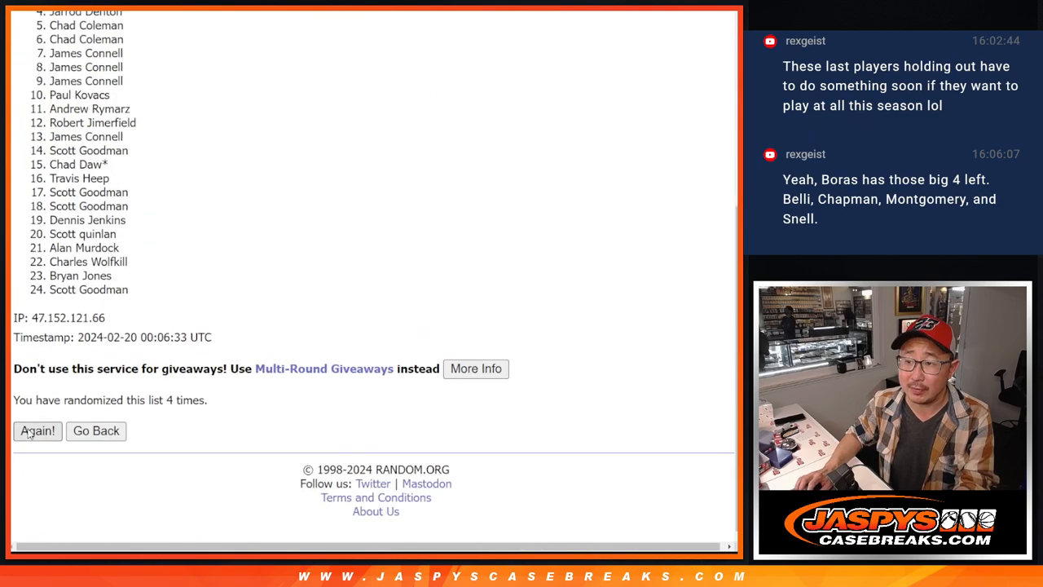
pyautogui.click(36, 431)
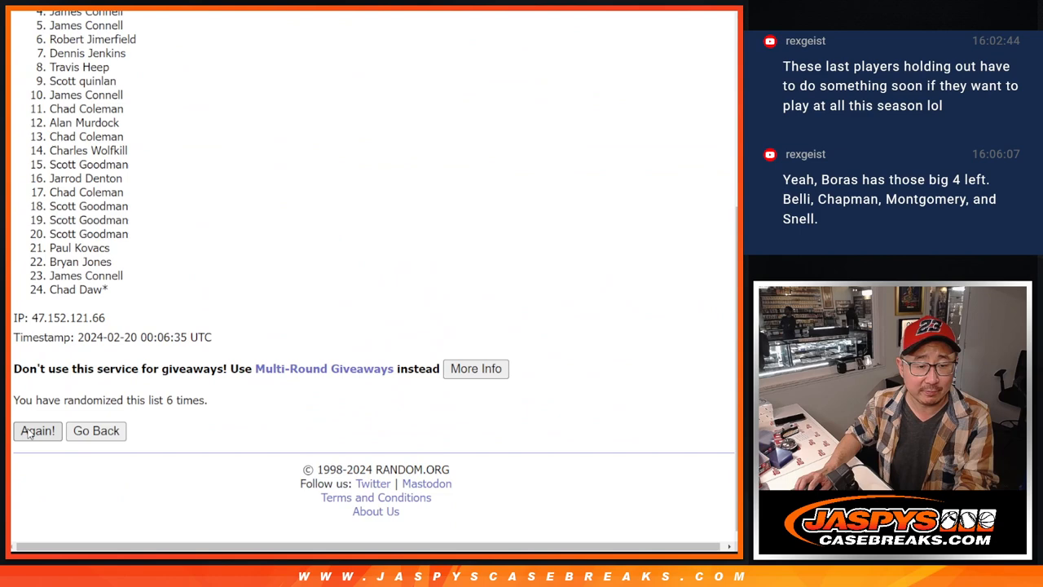
pyautogui.click(36, 430)
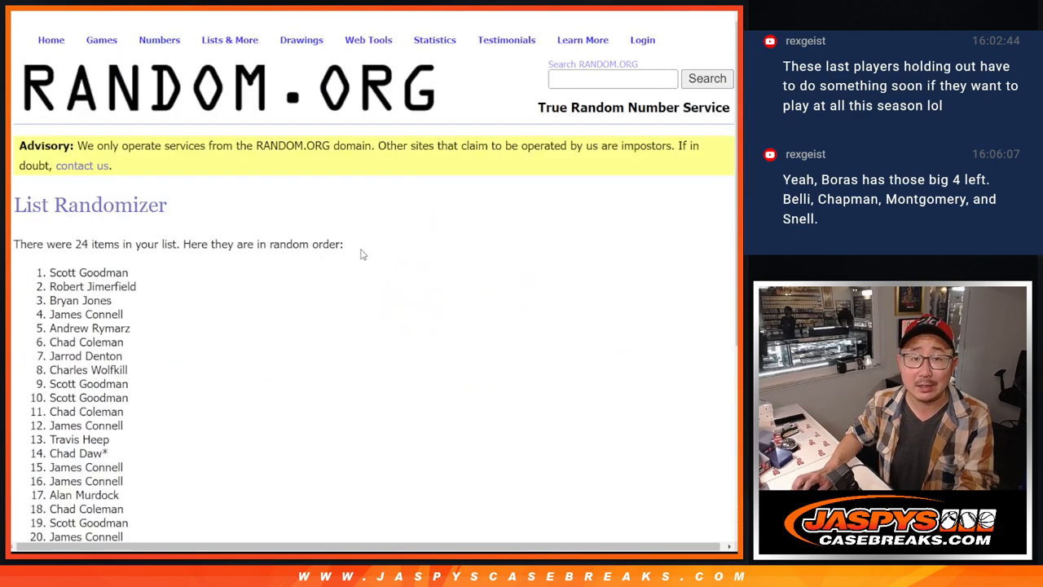
pyautogui.scroll(-3)
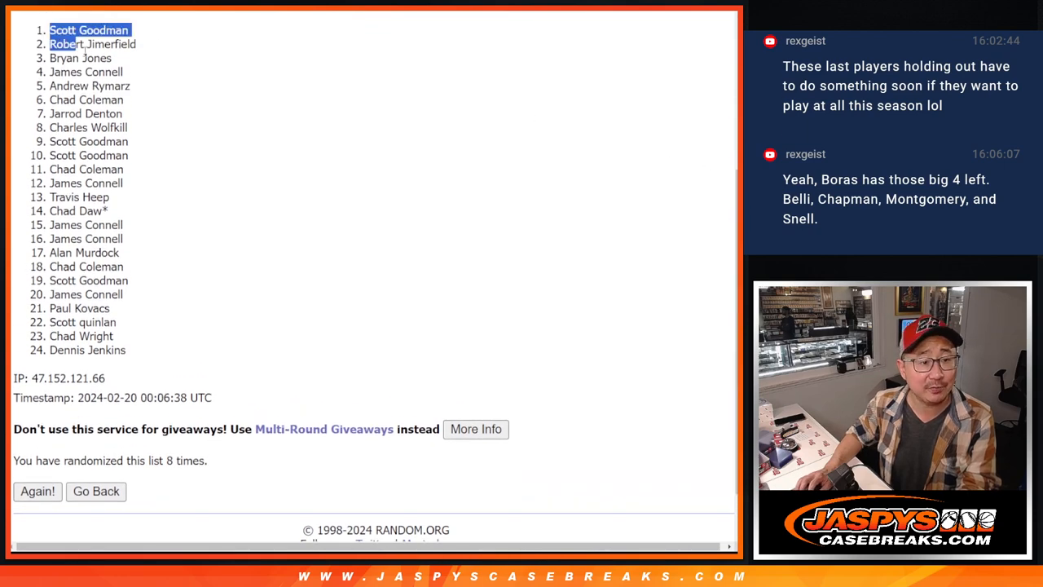
pyautogui.scroll(-3)
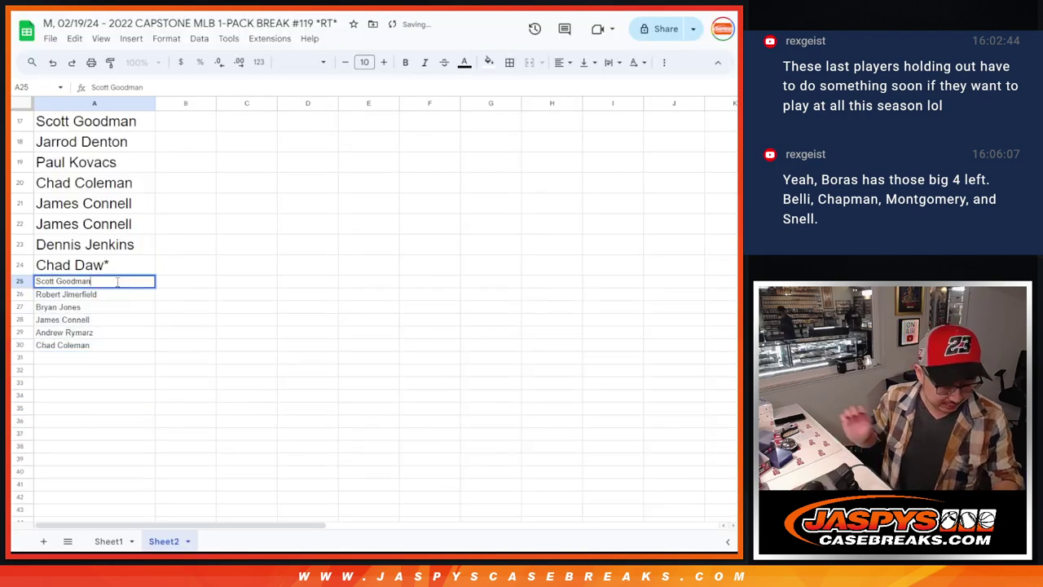
# Add caret-marked repeat names in Sheet2 to bring the list to 30 rows
pyautogui.click(73, 306)
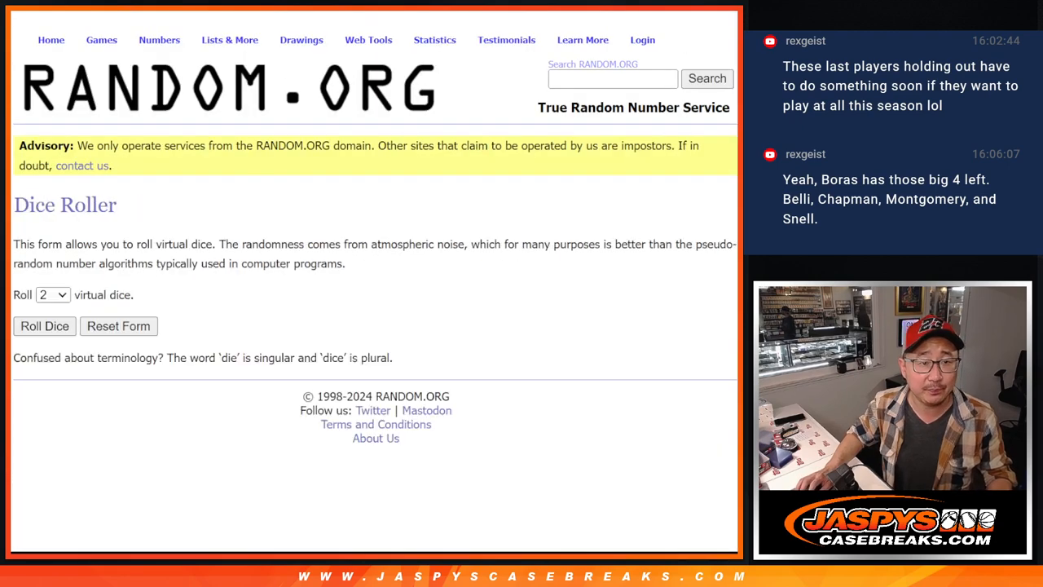
# Randomize the 30 names in List Randomizer twice and select the shuffled result to copy
pyautogui.click(44, 326)
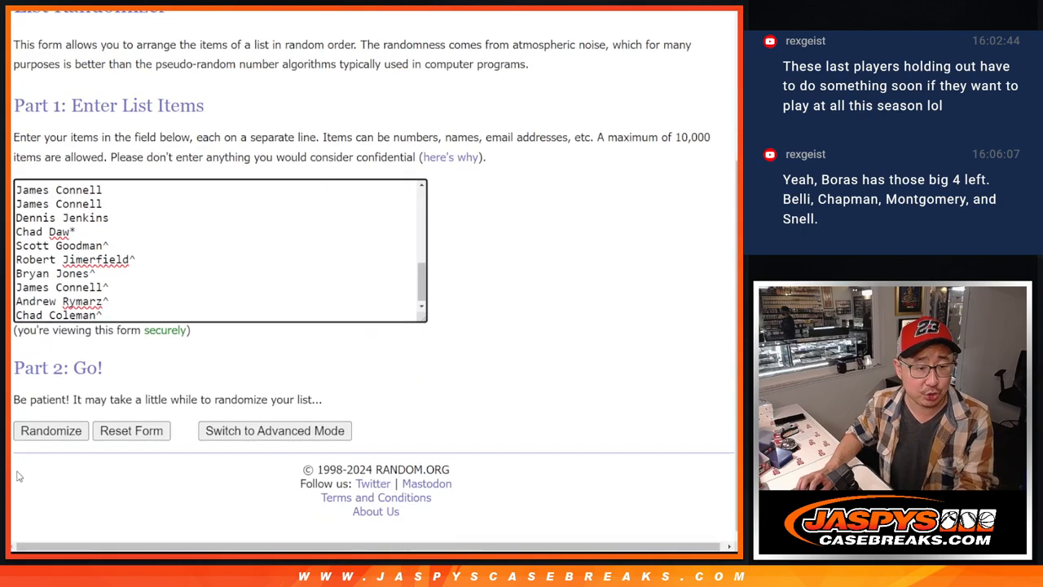
pyautogui.click(49, 430)
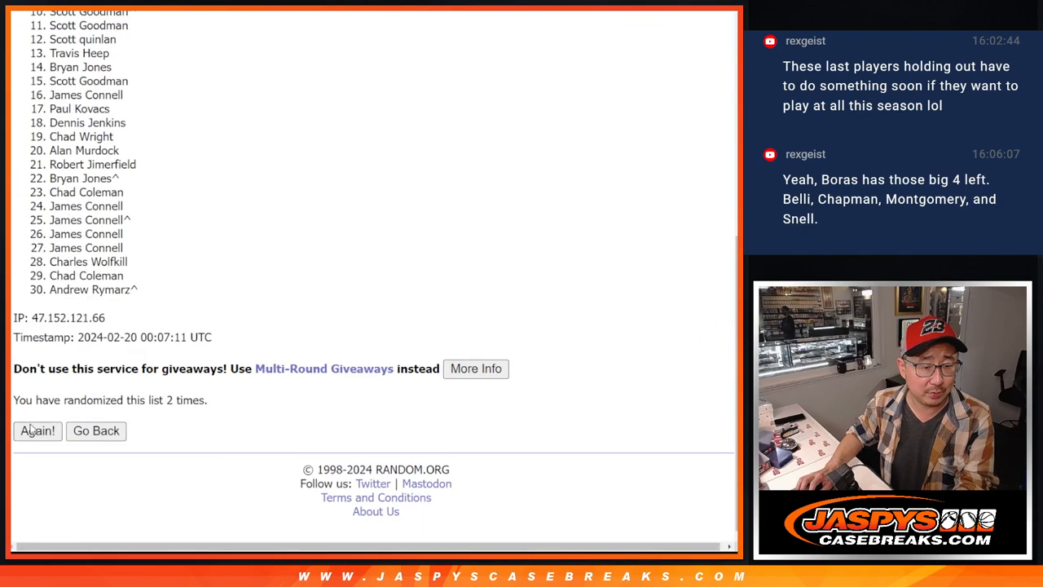
pyautogui.click(36, 430)
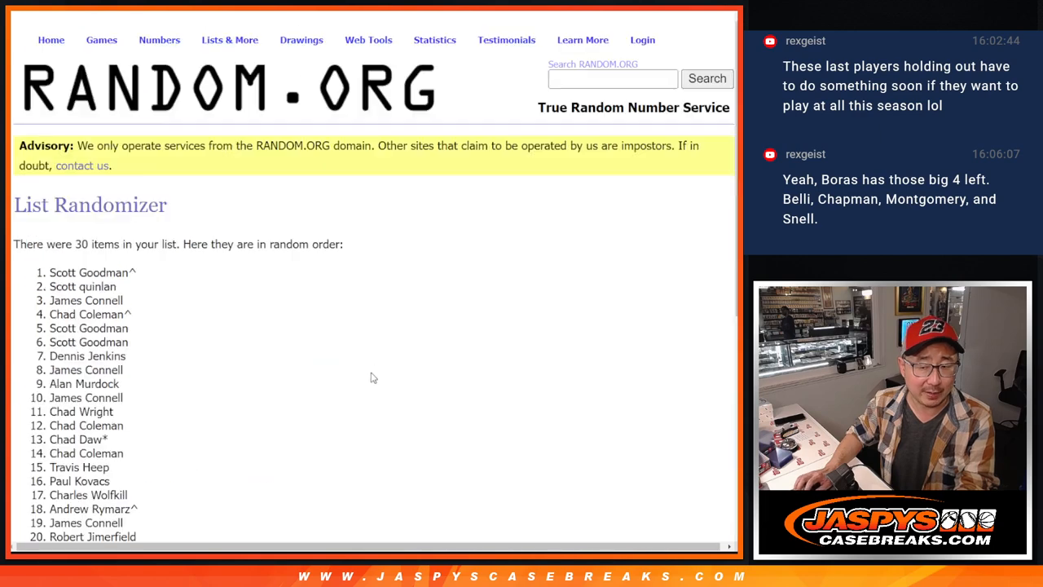
pyautogui.scroll(-3)
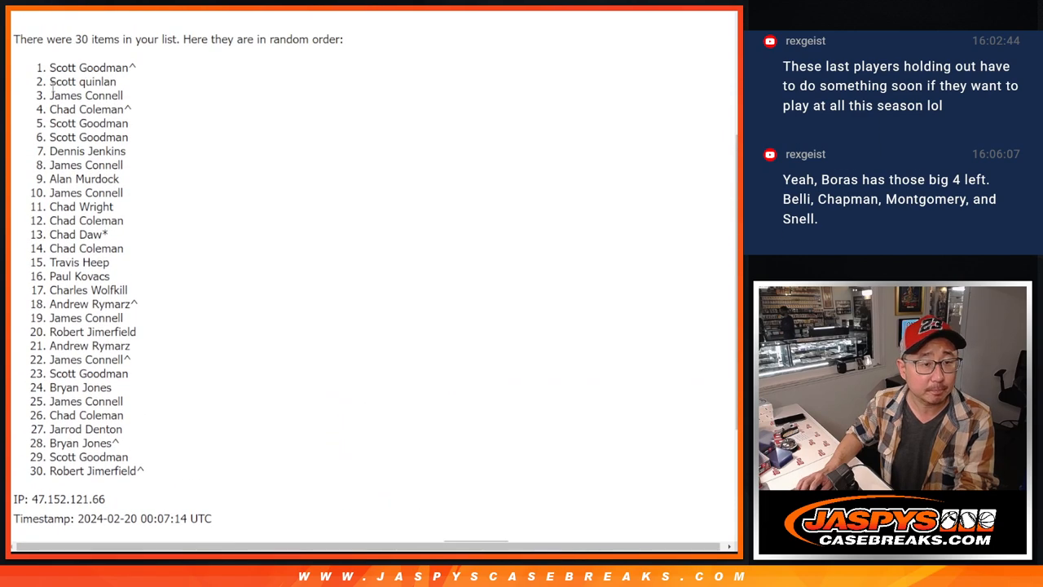
pyautogui.moveTo(49, 67); pyautogui.dragTo(147, 470)
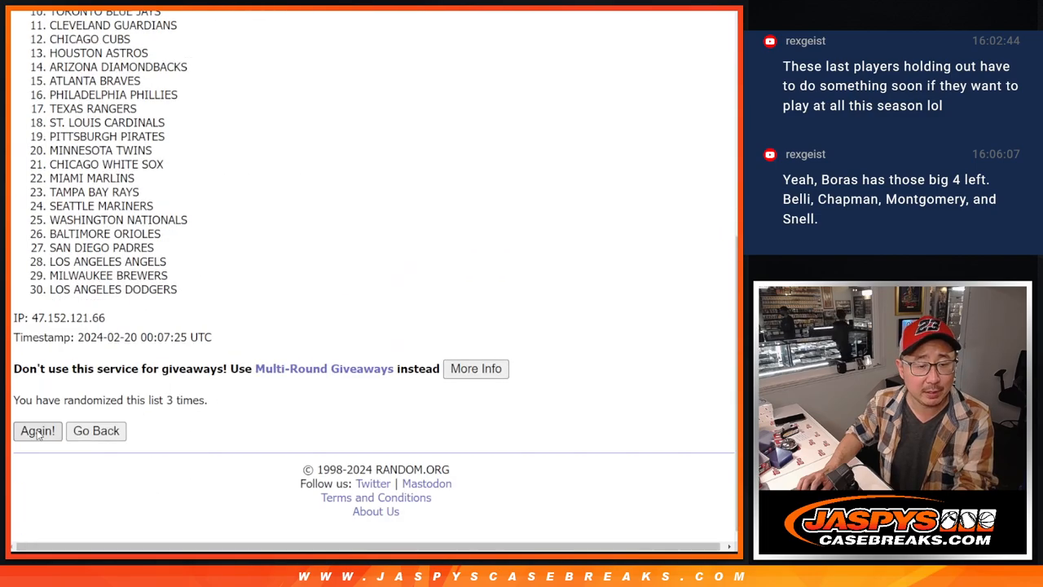
# Re-shuffle the 30 MLB team list with Again!
pyautogui.click(36, 431)
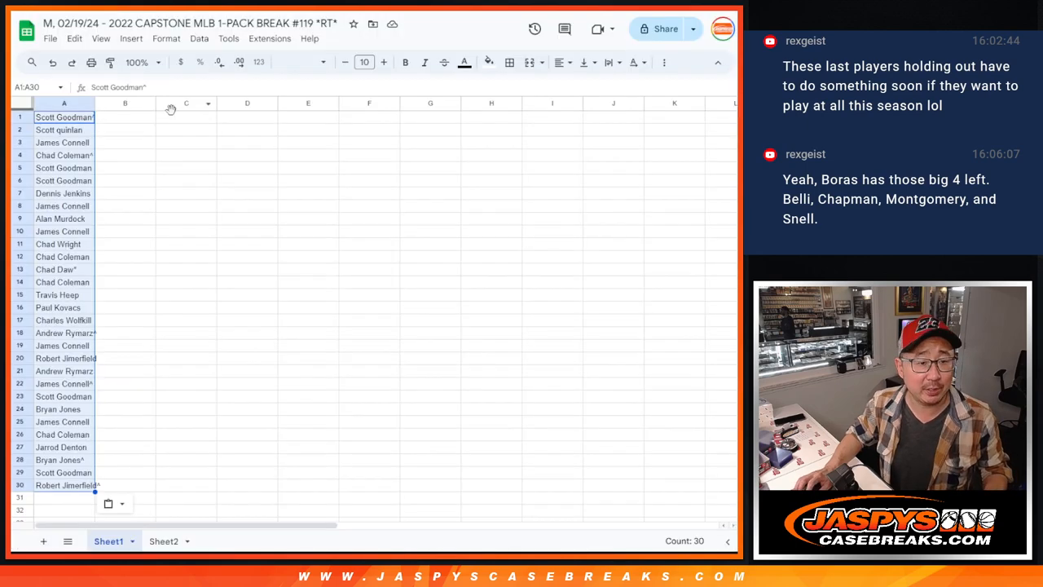
# Apply a serif font to the name-team table, zoom in, and sort the sheet by team A to Z
pyautogui.click(307, 62)
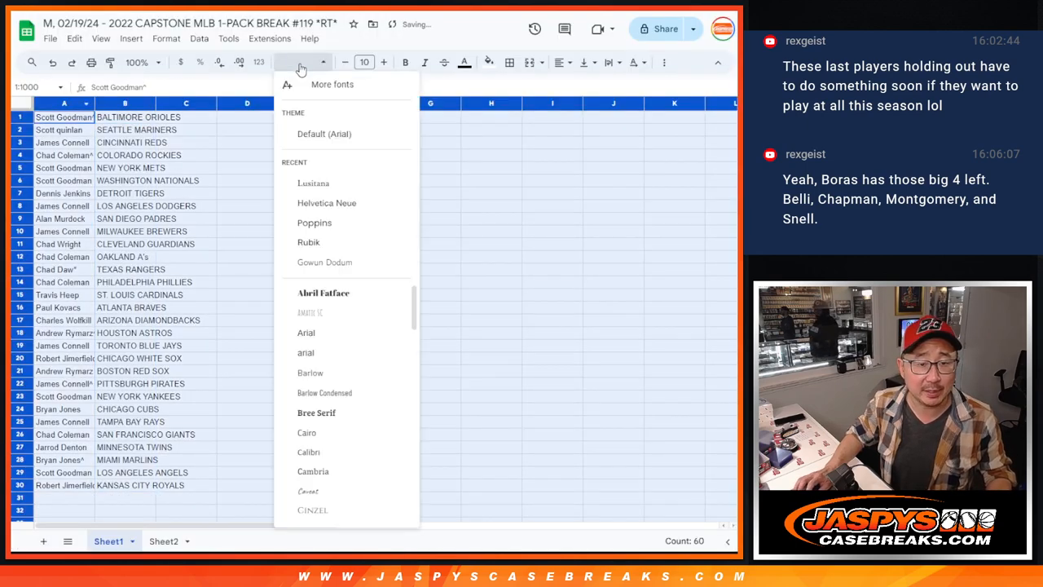
pyautogui.click(313, 183)
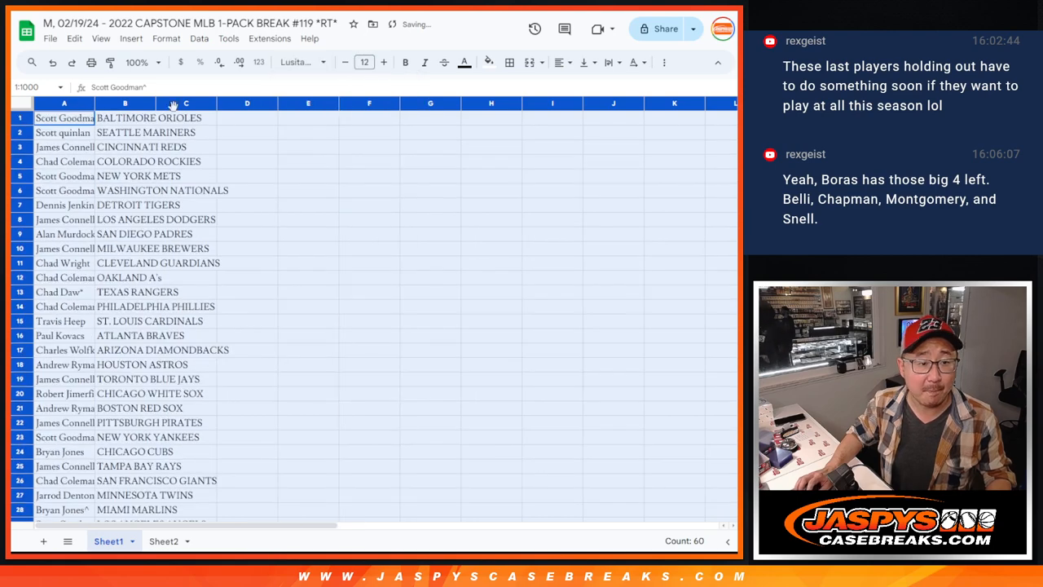
pyautogui.click(150, 62)
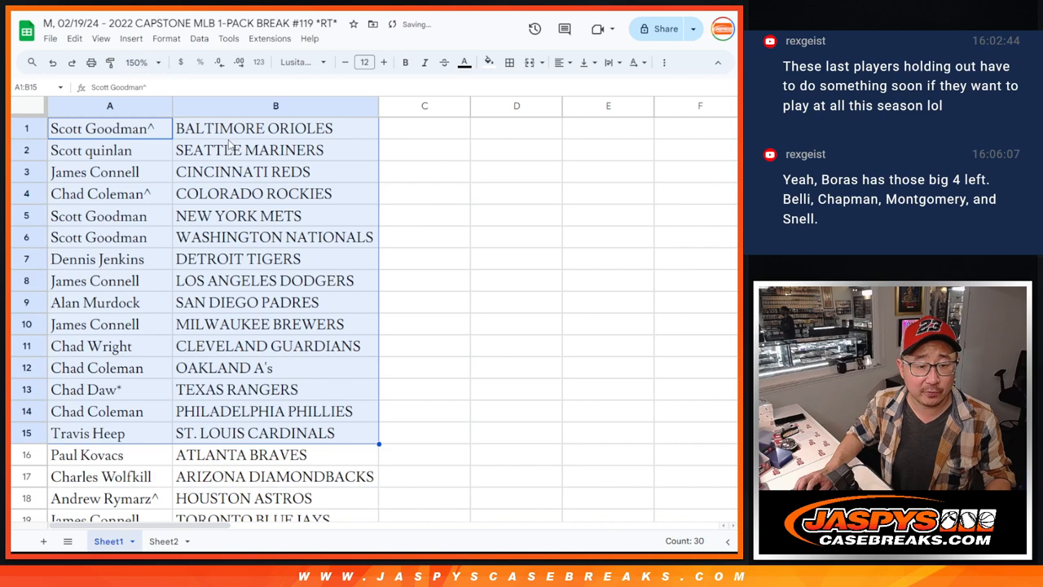
pyautogui.scroll(-3)
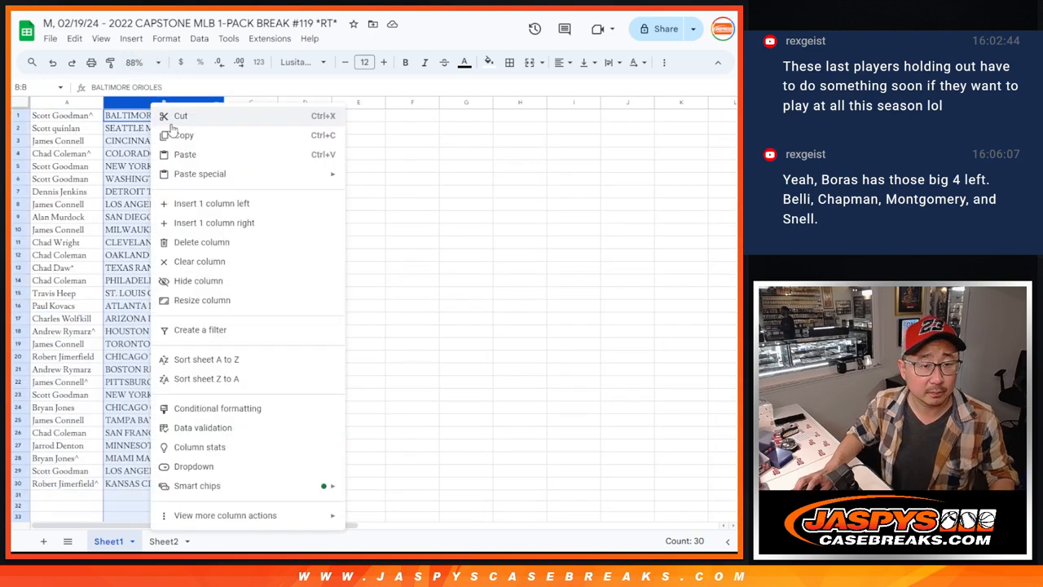
pyautogui.click(206, 359)
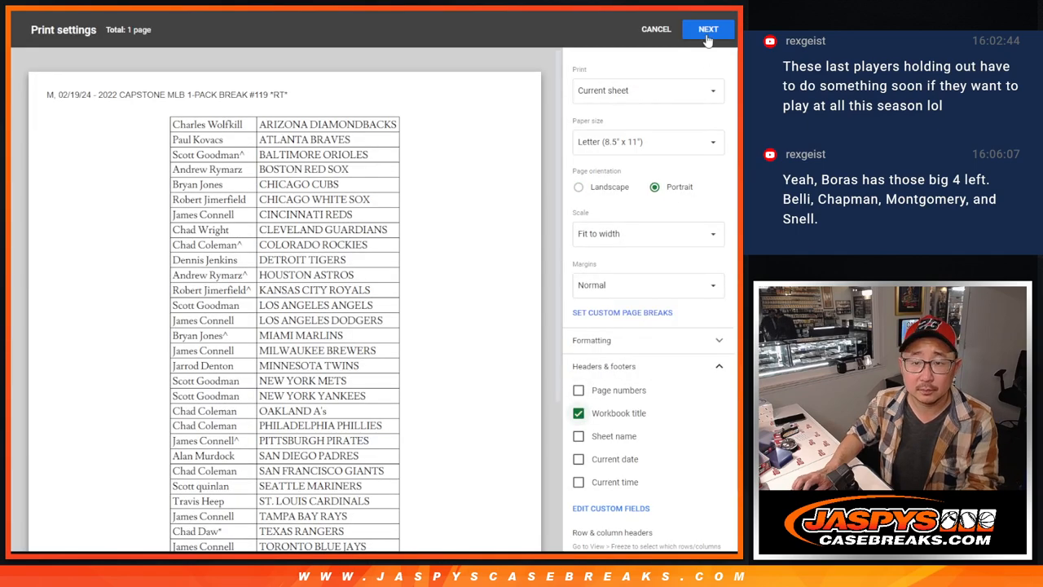
# Confirm Next in Print settings to print the team-sorted sheet
pyautogui.click(709, 29)
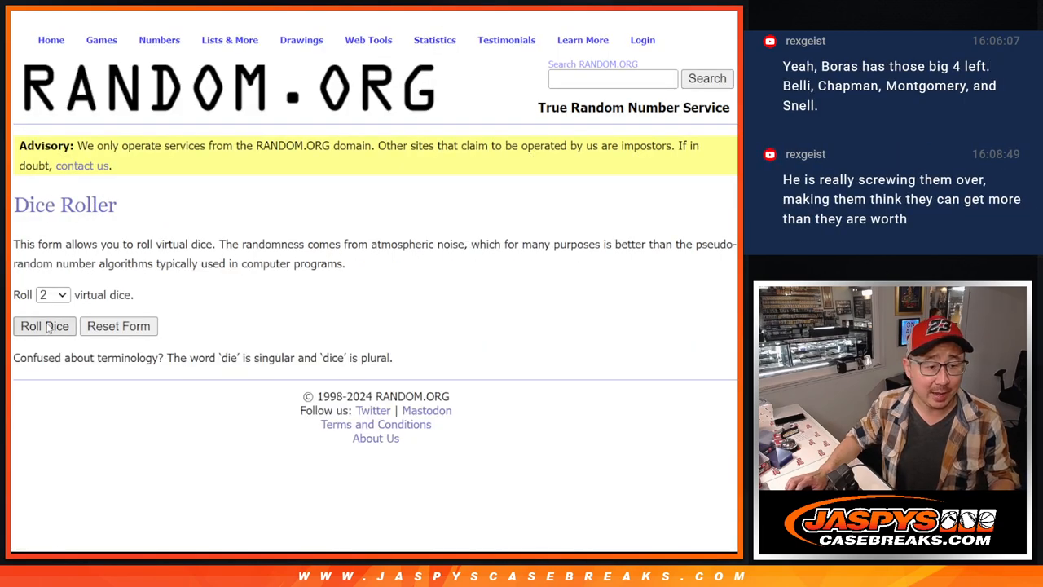
# Randomize the 30 team-sorted names repeatedly and highlight the first seven for the mixer
pyautogui.click(44, 326)
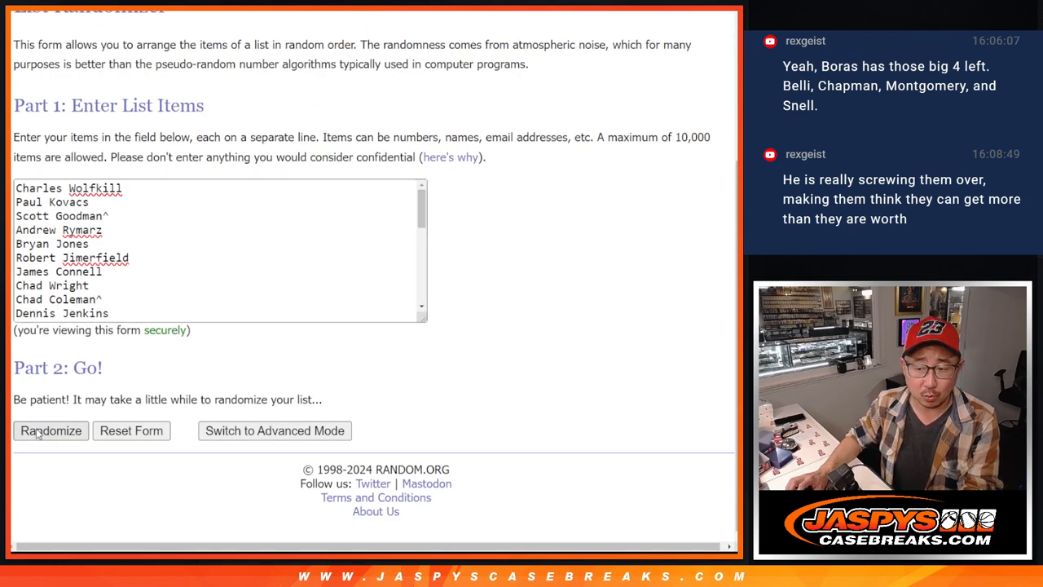
pyautogui.click(51, 430)
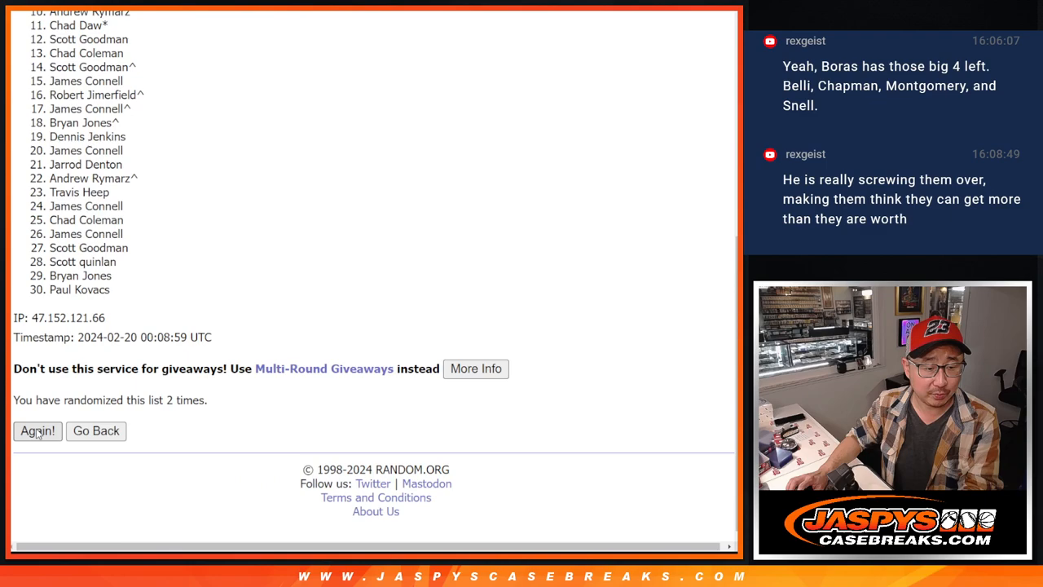
pyautogui.click(36, 430)
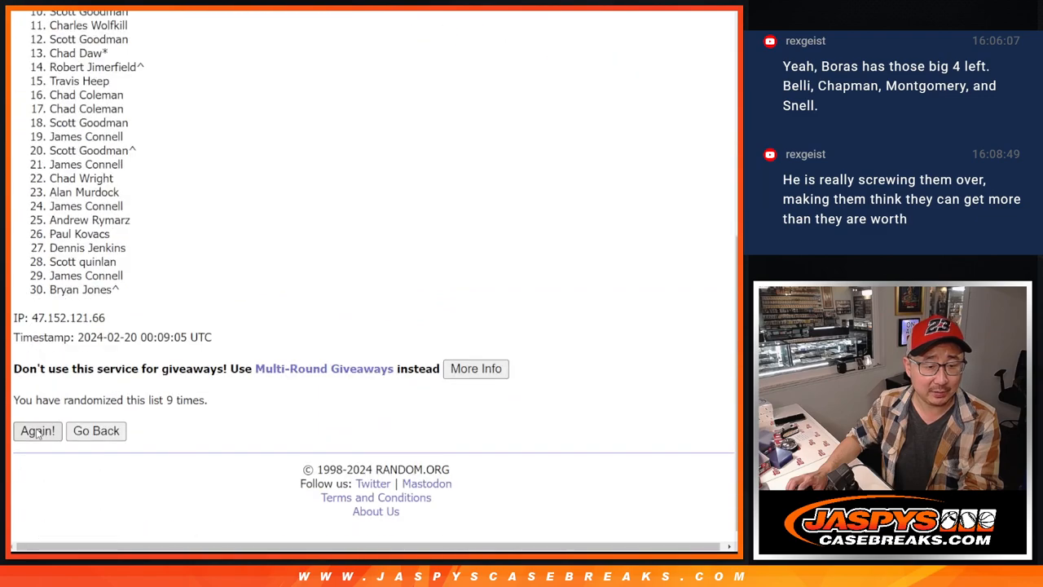
pyautogui.click(36, 430)
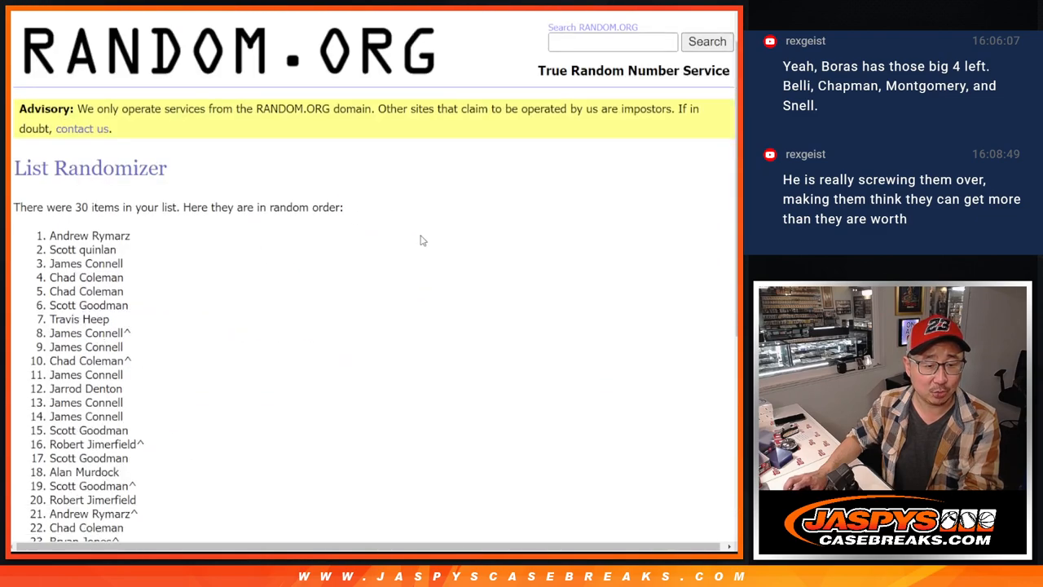
pyautogui.scroll(-3)
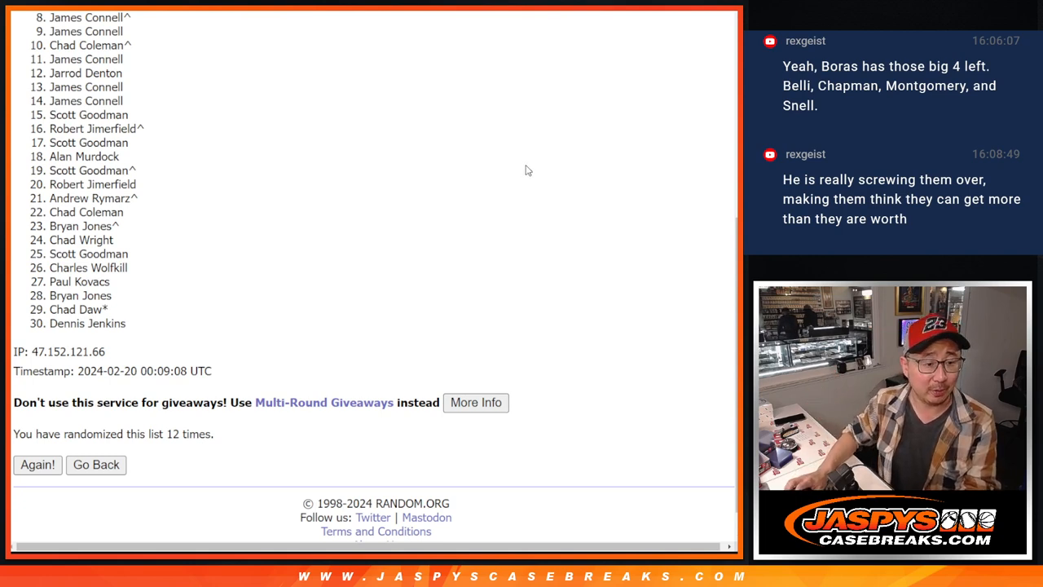
pyautogui.moveTo(709, 206)
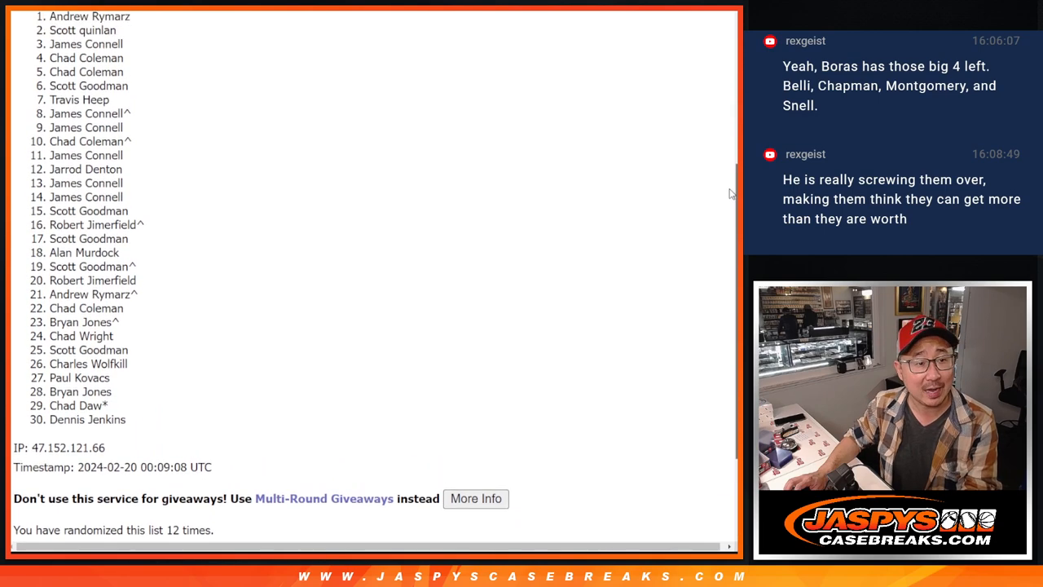
pyautogui.moveTo(49, 17); pyautogui.dragTo(131, 110)
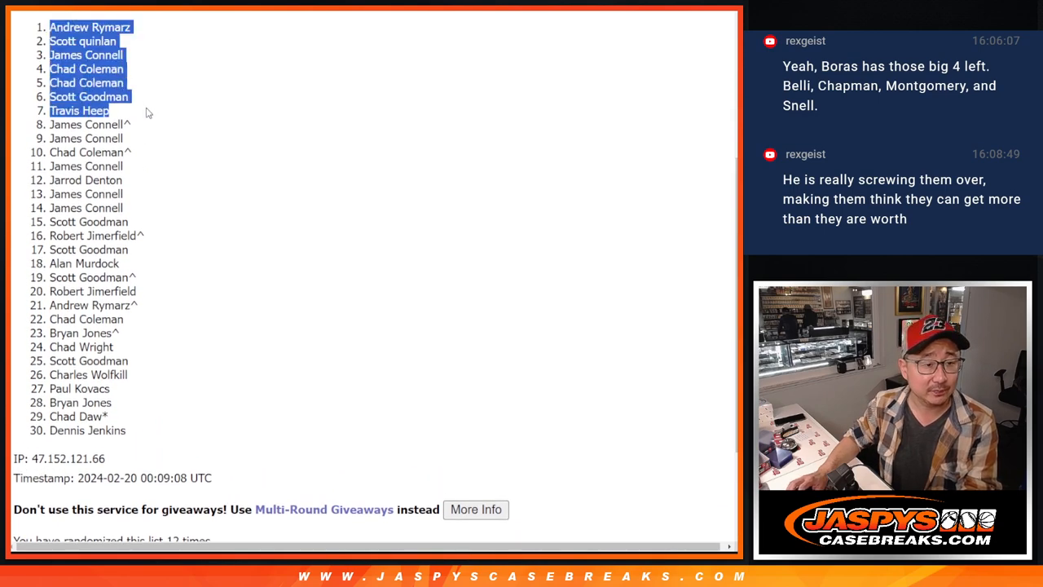
pyautogui.moveTo(506, 202)
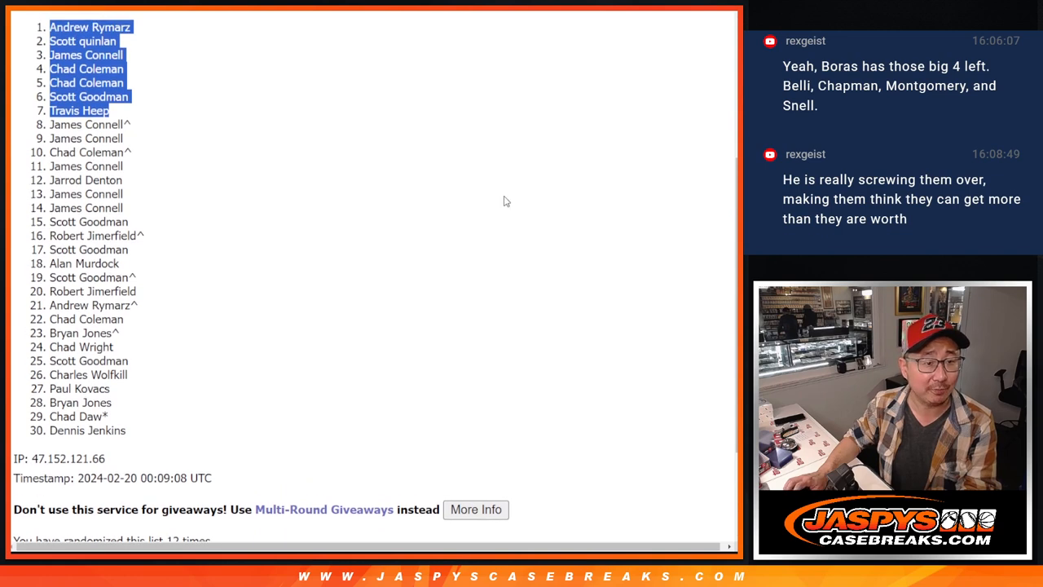